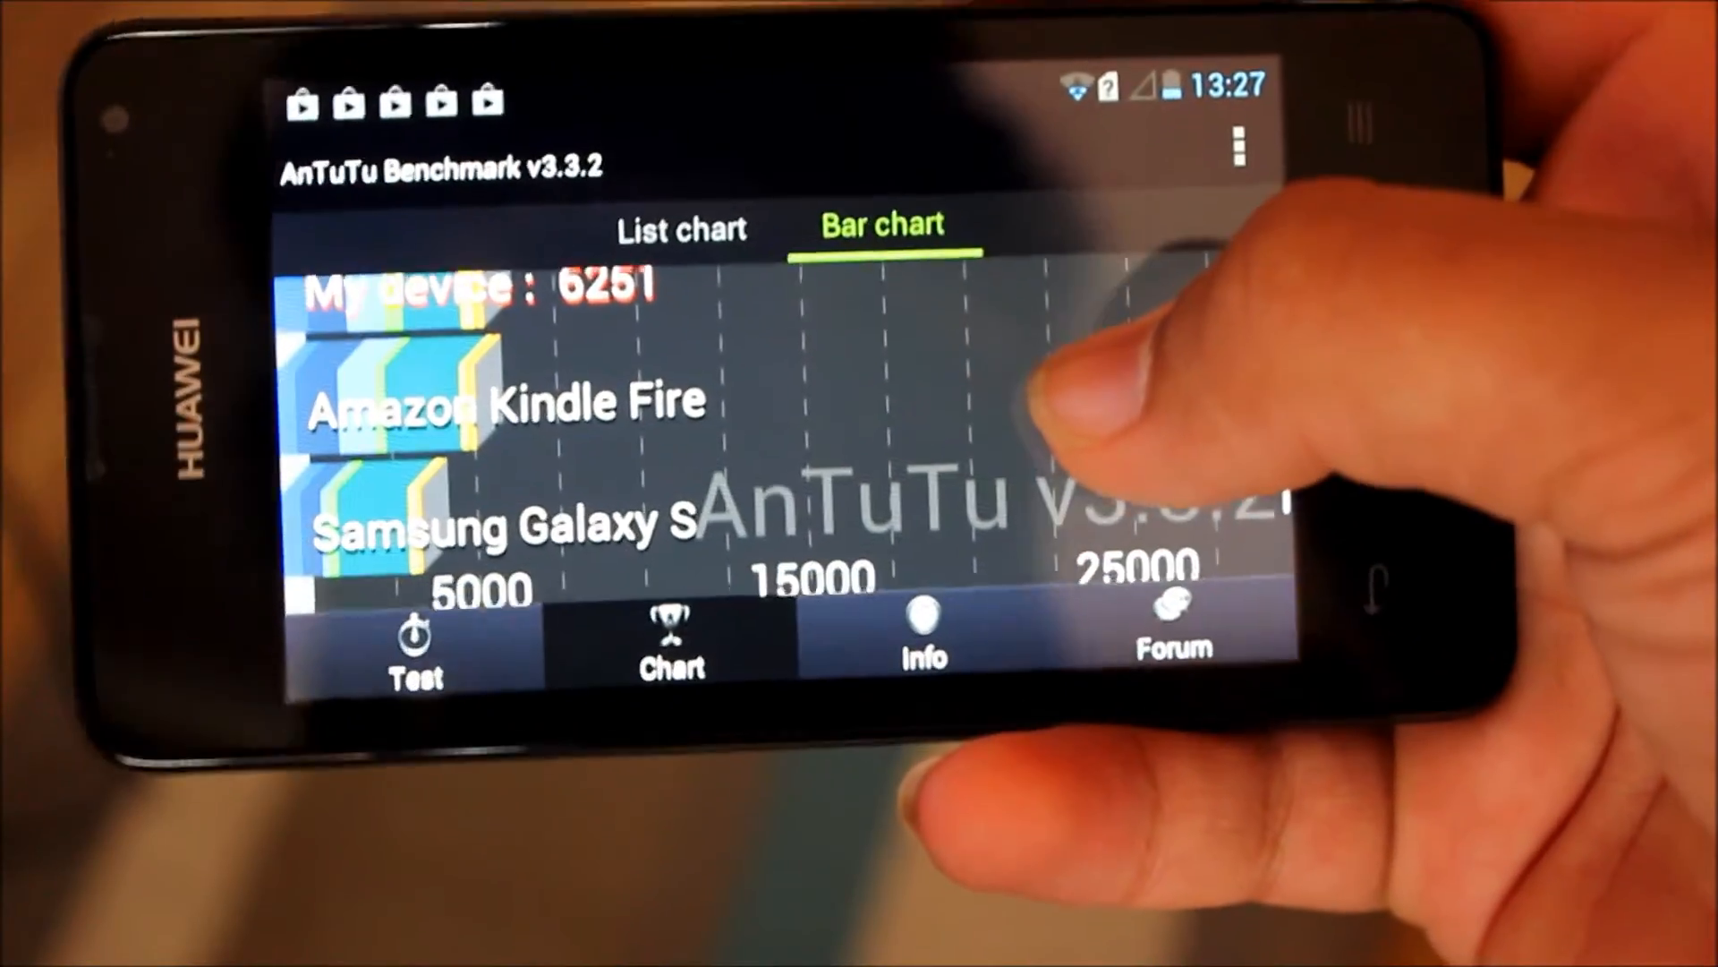
scroll(down, 3)
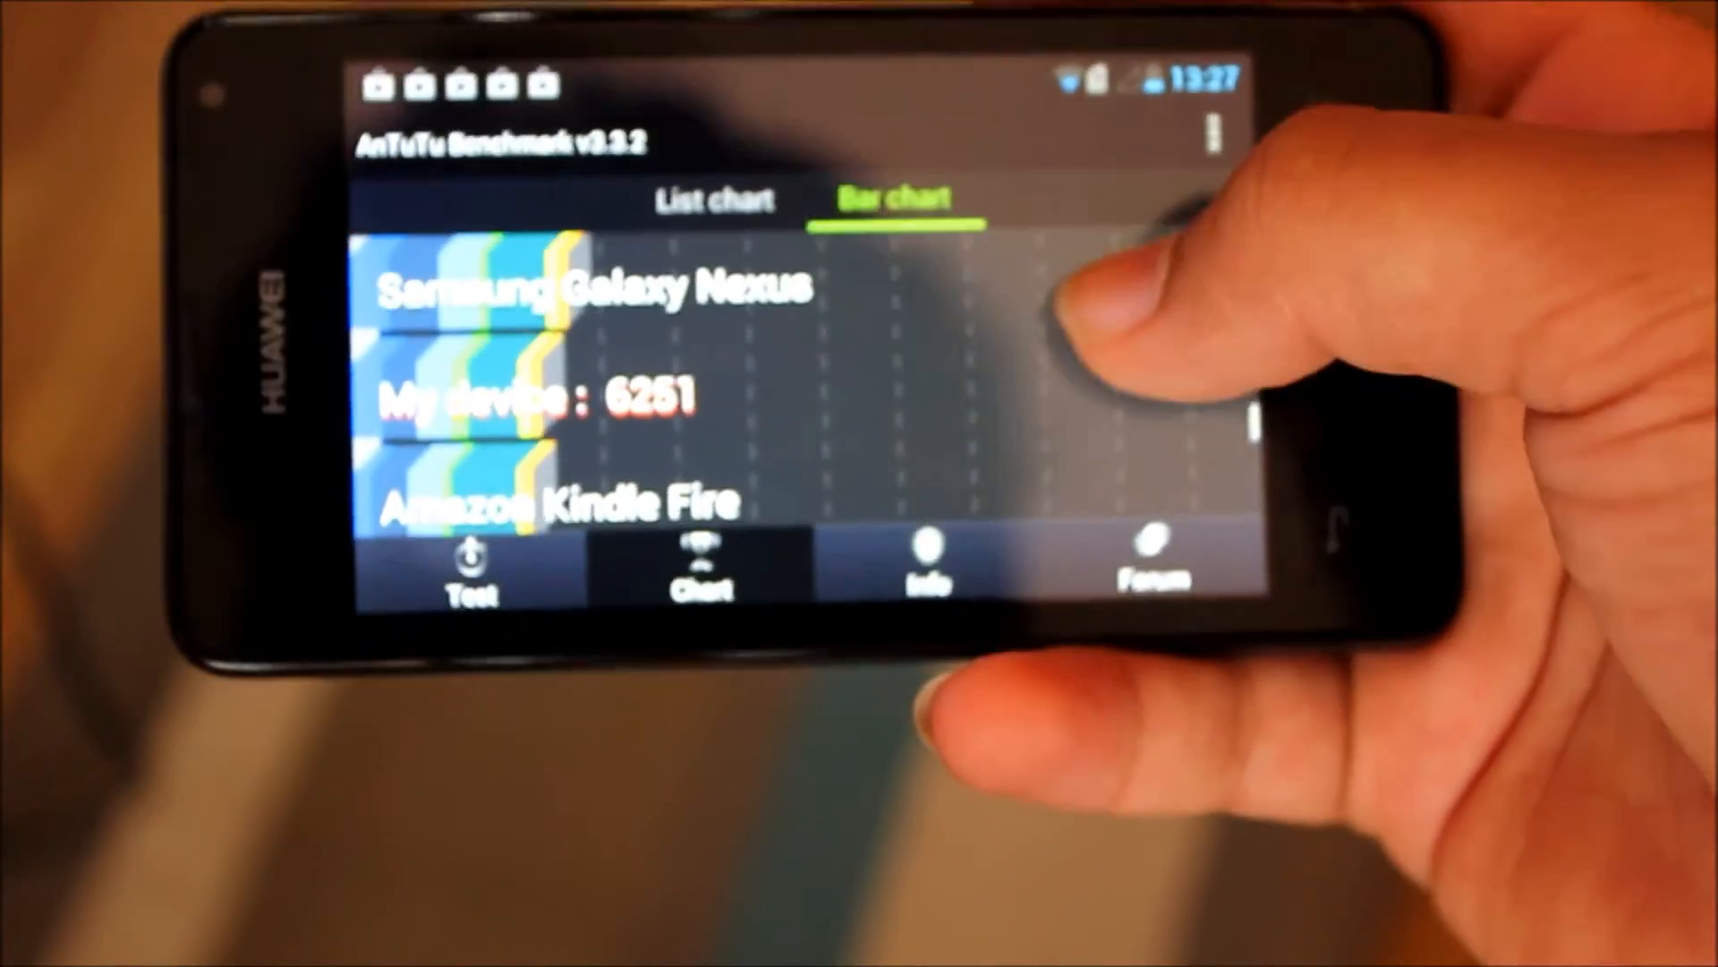